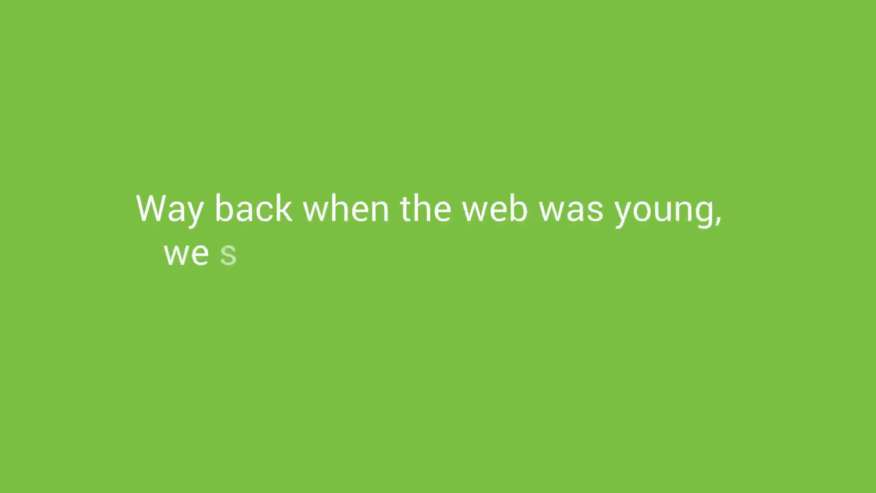
type("set out to answer a question:")
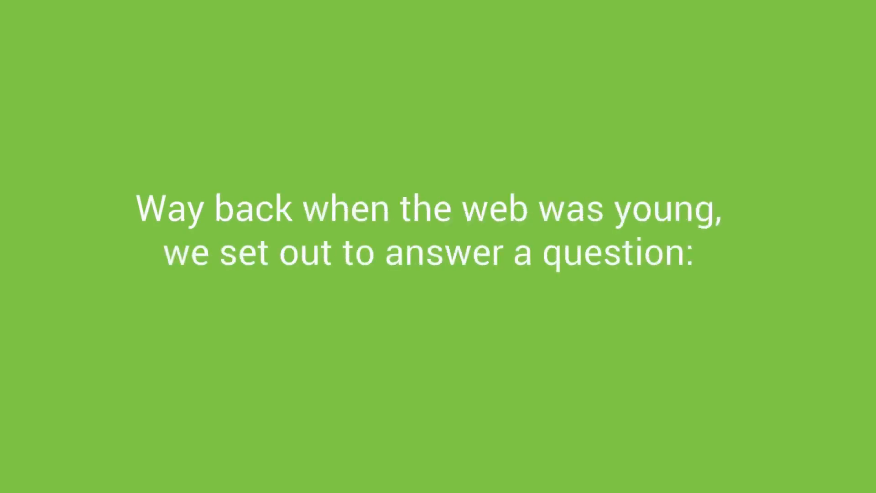